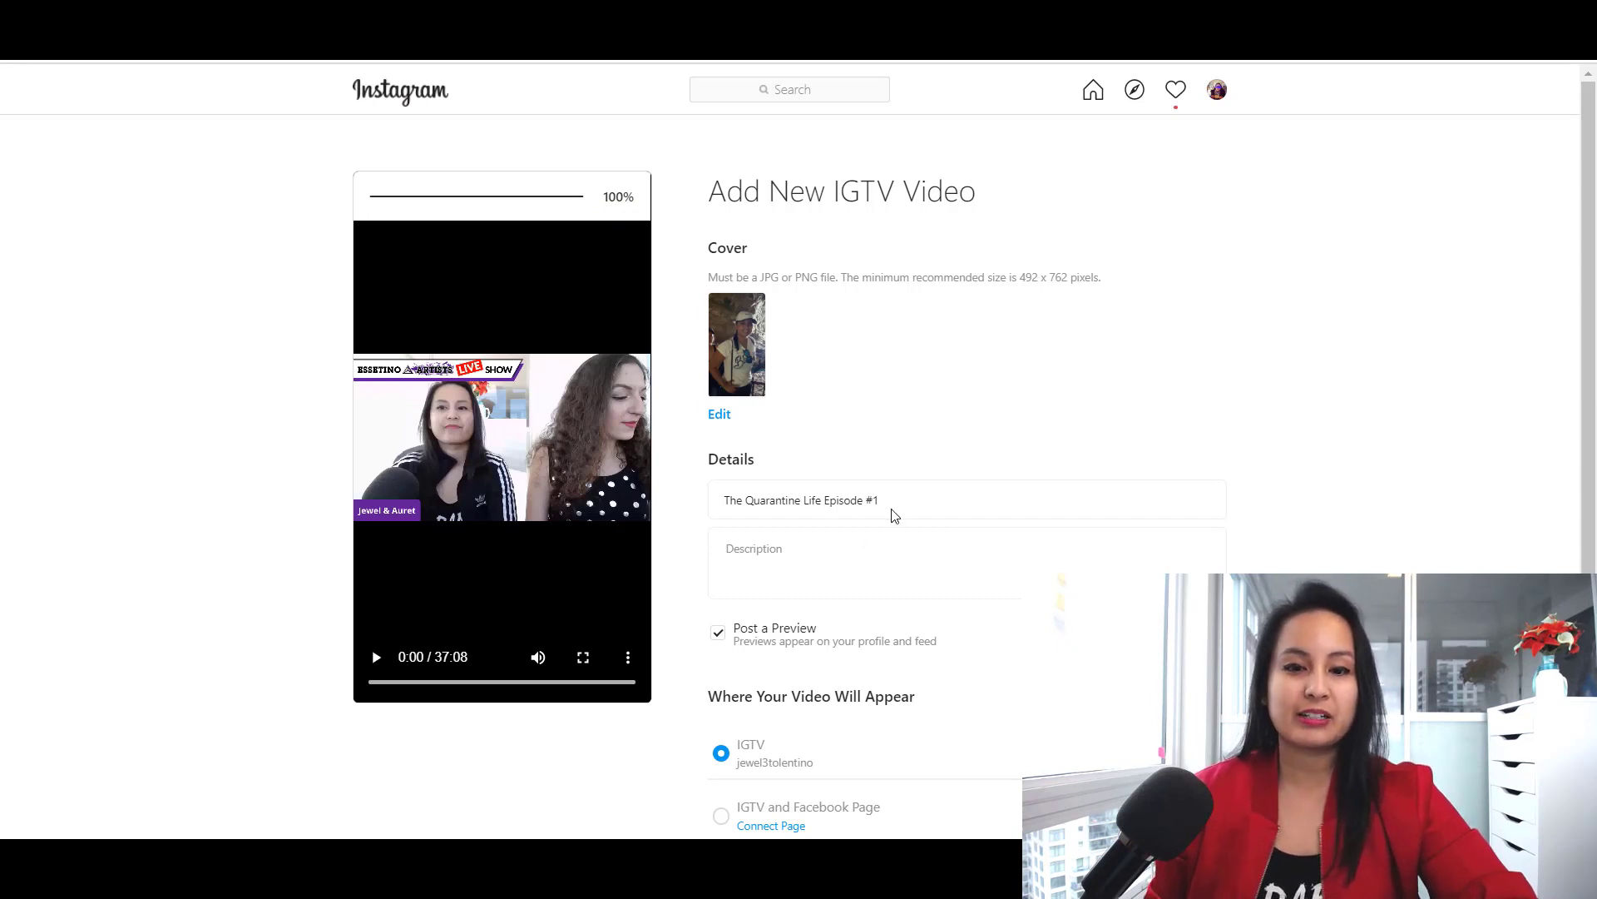
pyautogui.scroll(-3)
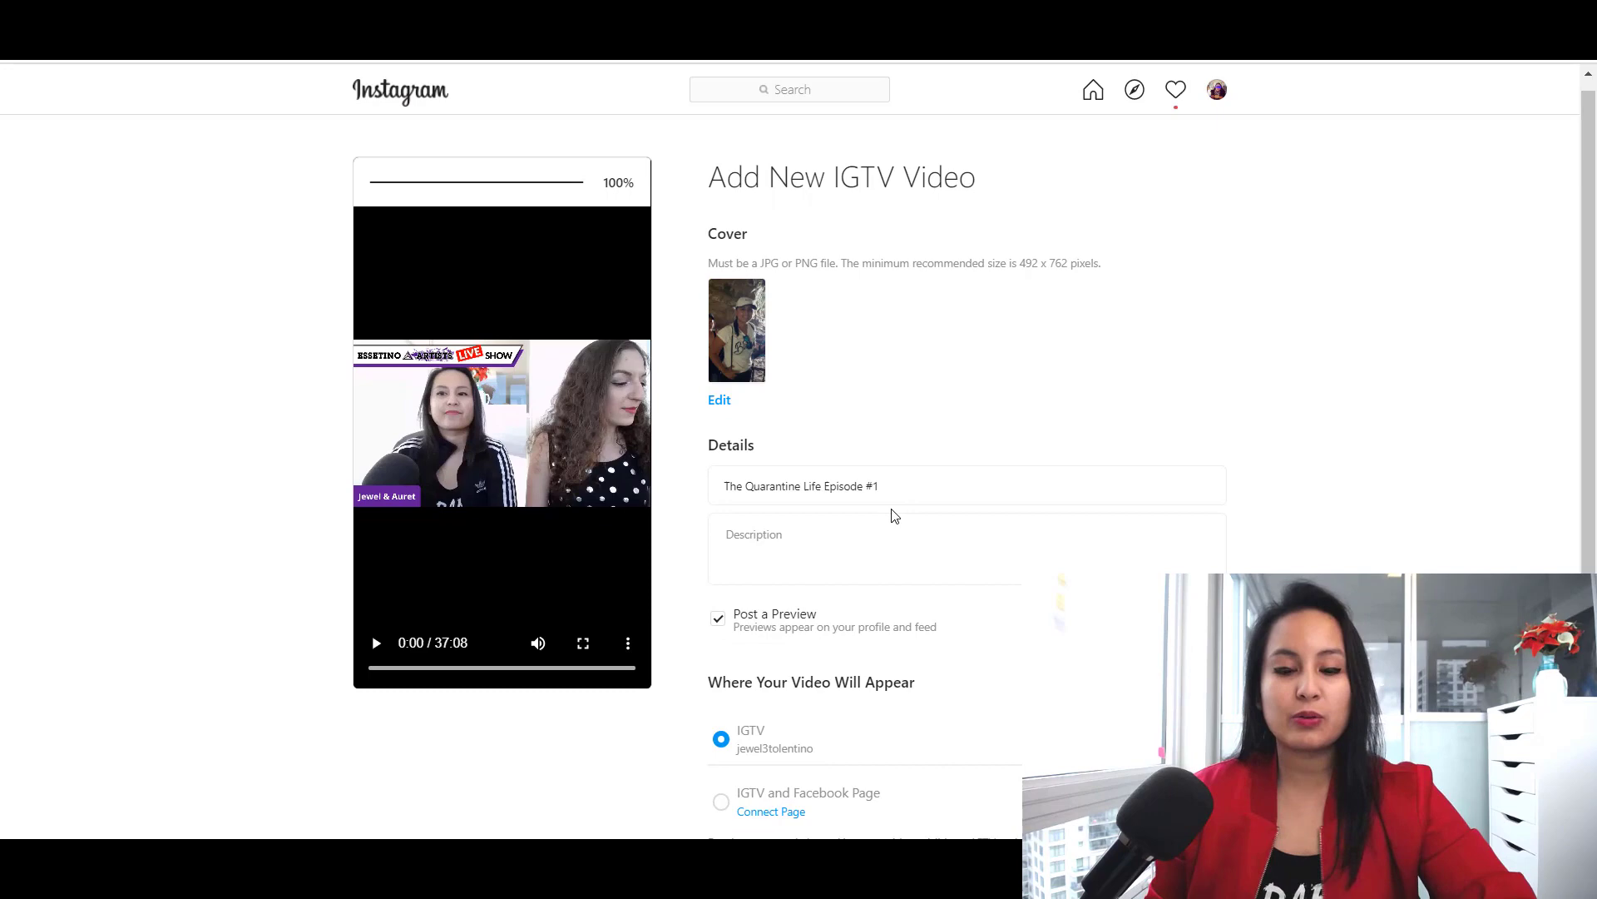